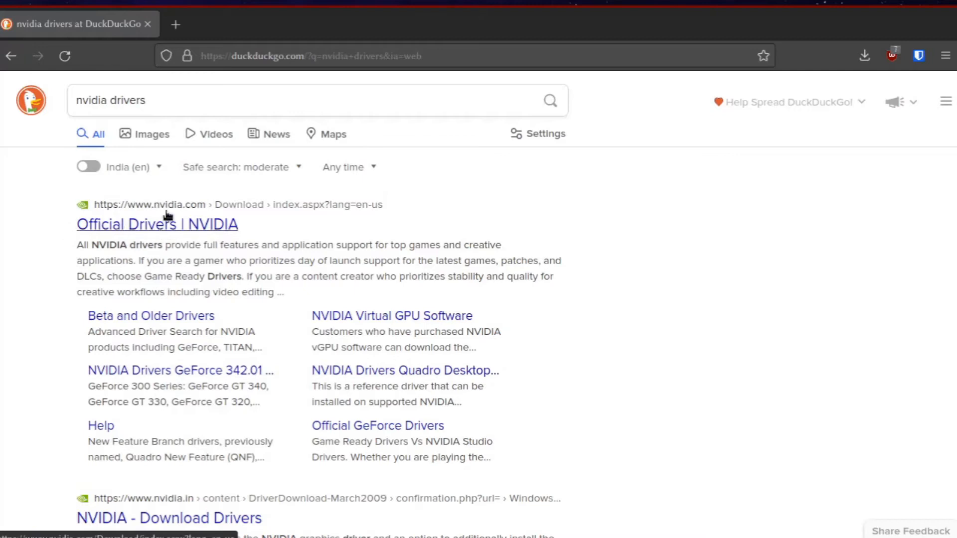
mouse_move(206, 227)
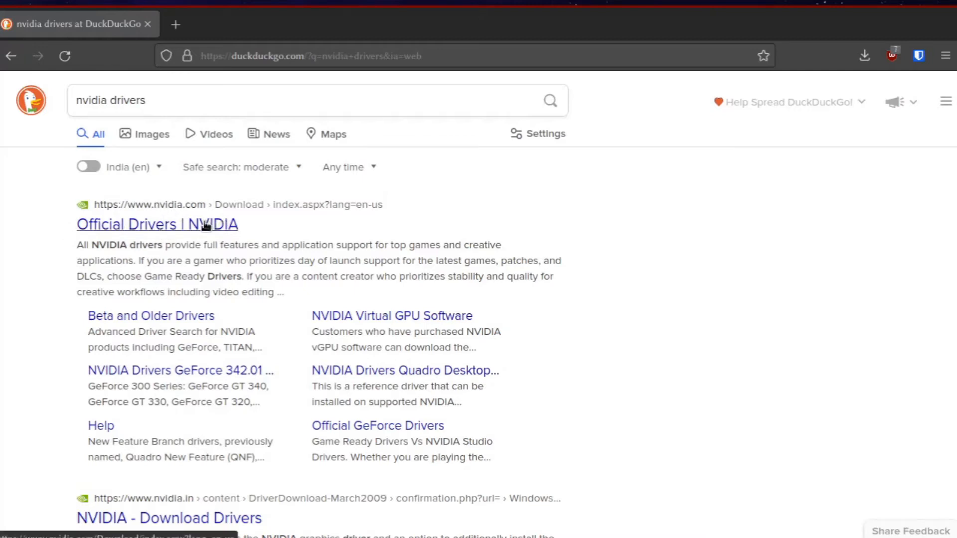
Open the 'Official Drivers | NVIDIA' result from the DuckDuckGo search.
click(158, 223)
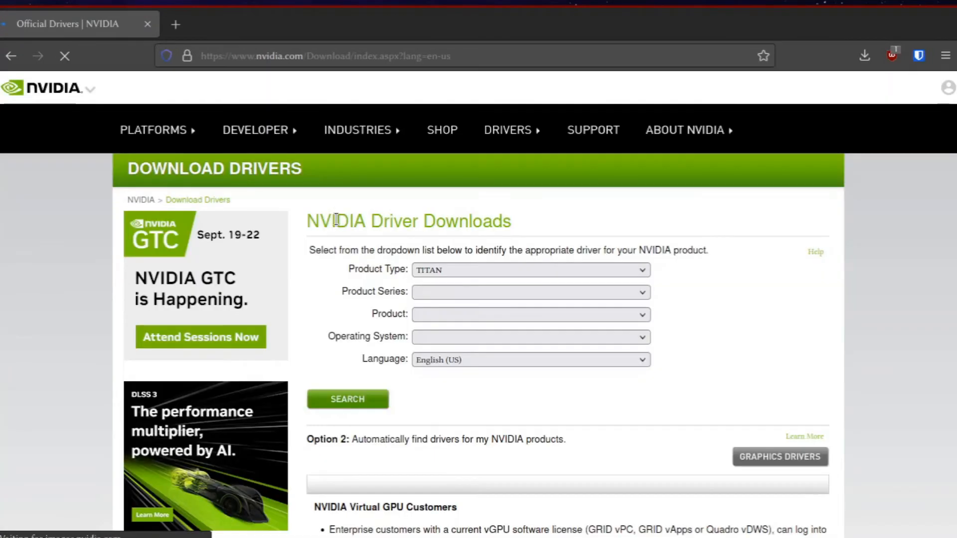
Search for GeForce 400M Series (Notebooks) drivers for Linux 64-bit, Production Branch.
click(528, 269)
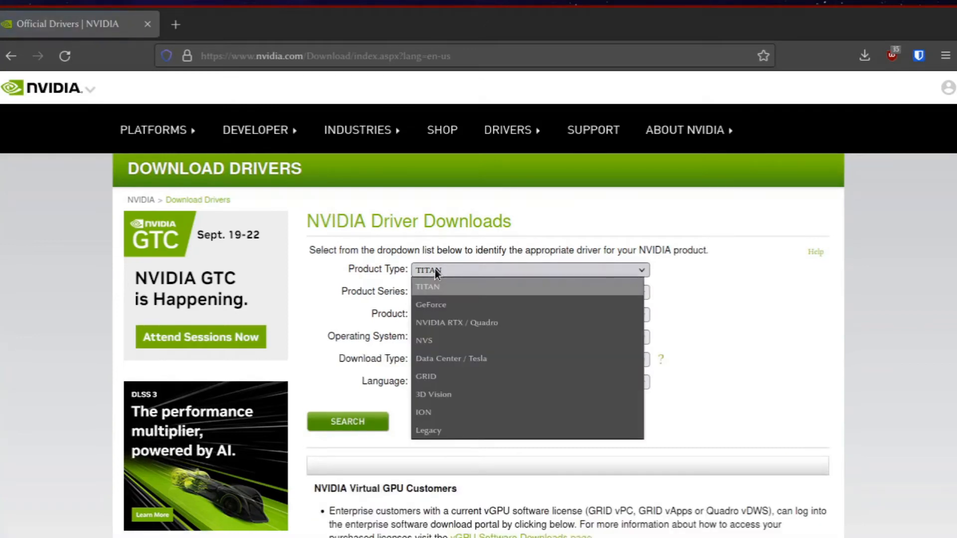
click(430, 304)
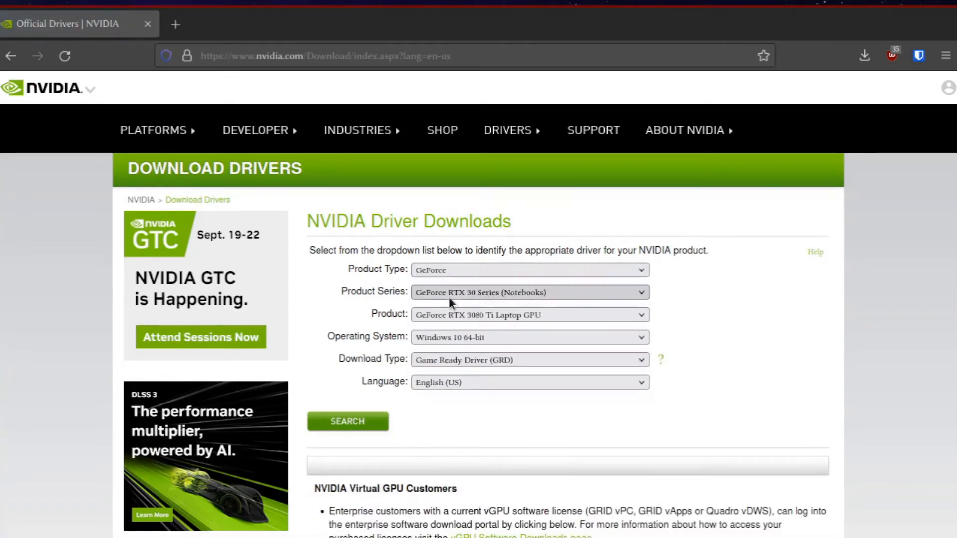
click(528, 292)
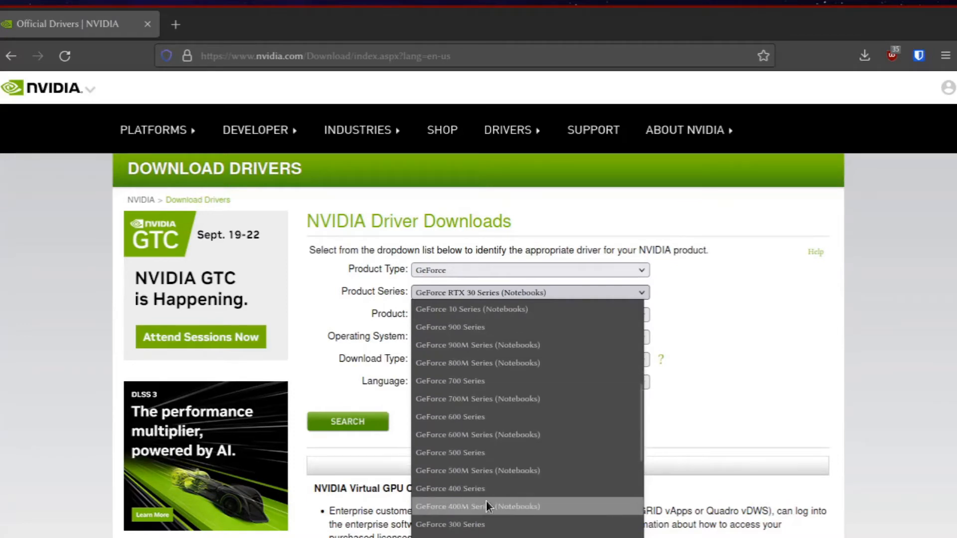
click(478, 505)
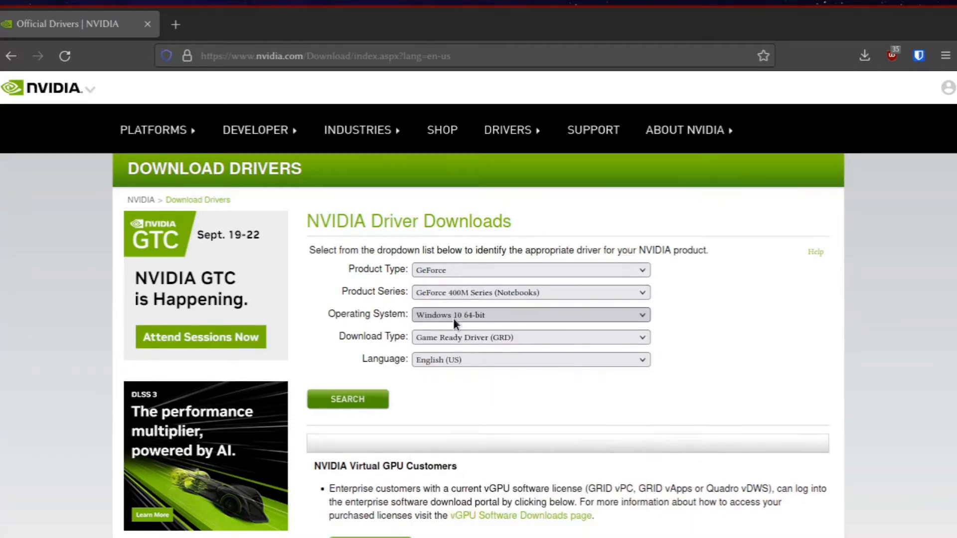
click(528, 315)
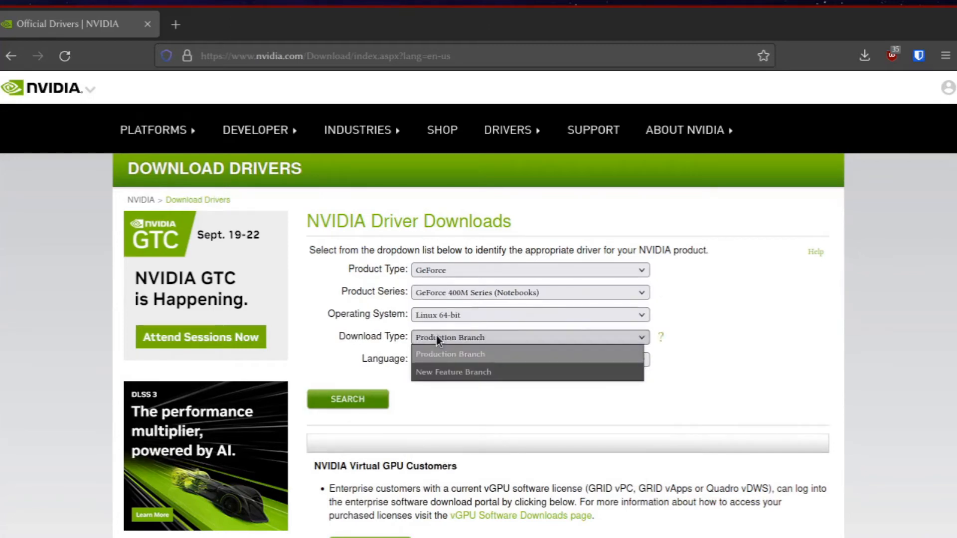
click(449, 354)
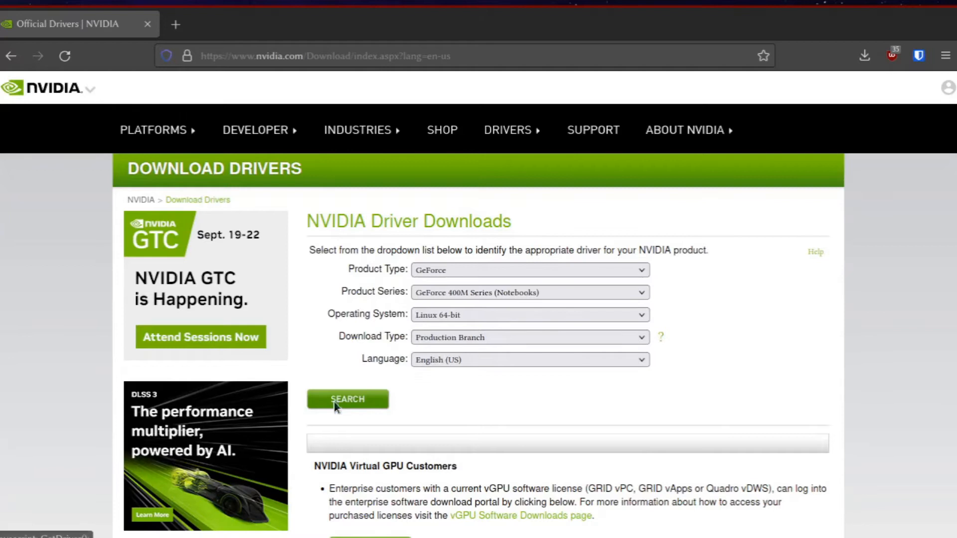
click(347, 399)
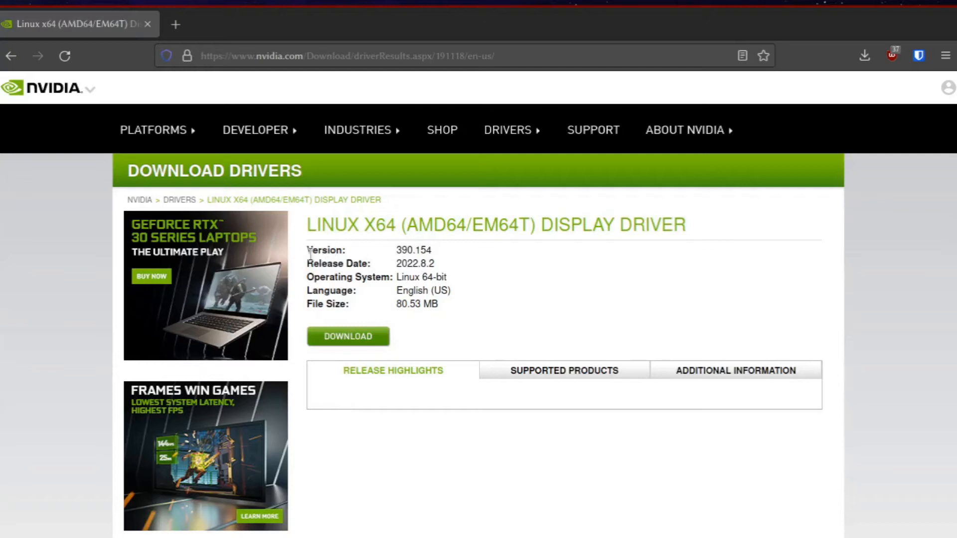
drag(308, 250, 439, 251)
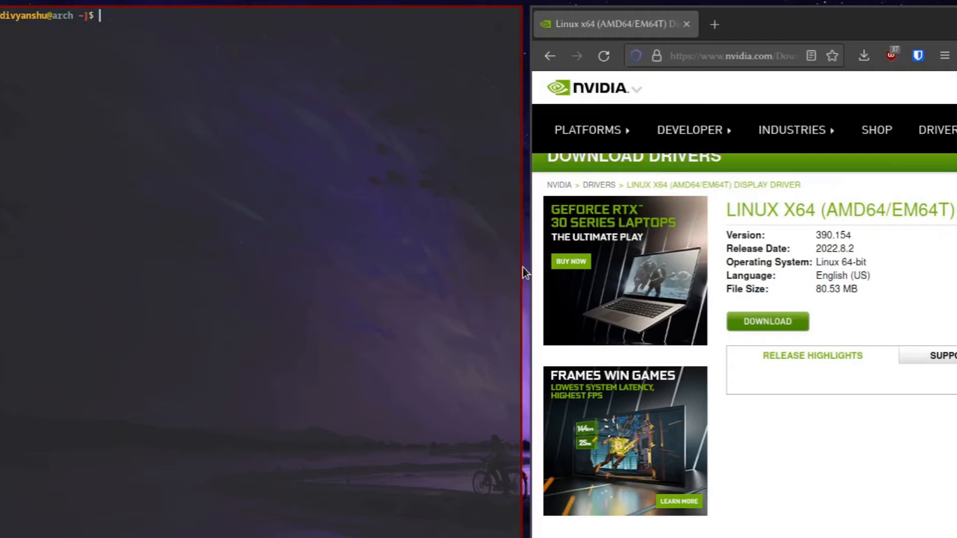
Try installing nvidia with pacman -S, declining the nvidia-390xx-utils conflict with n.
text(pa)
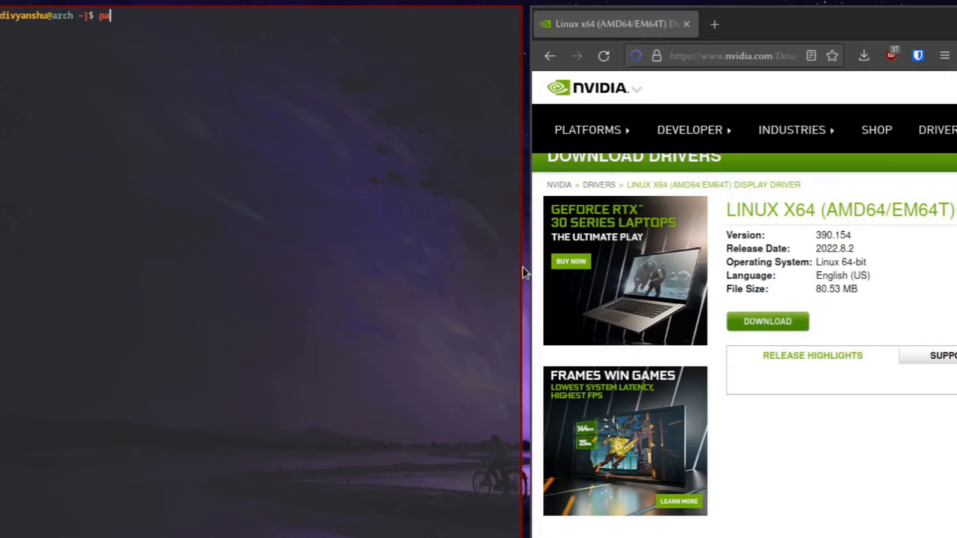
text(cman -S nvidia)
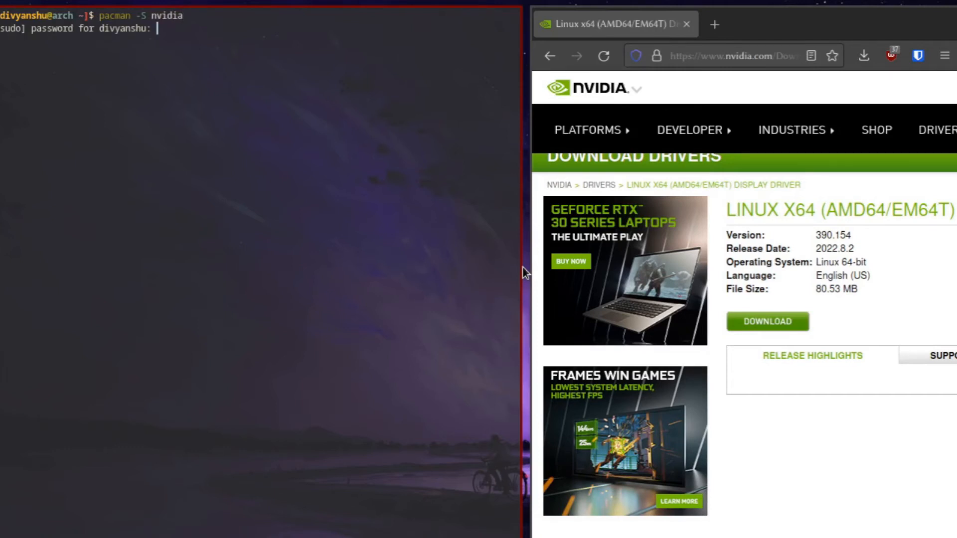
key(Return)
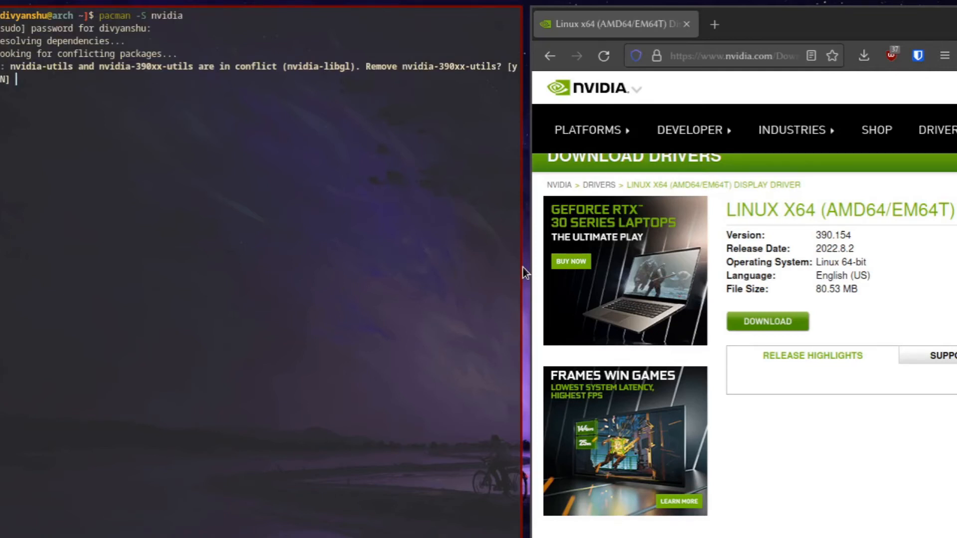
text(n)
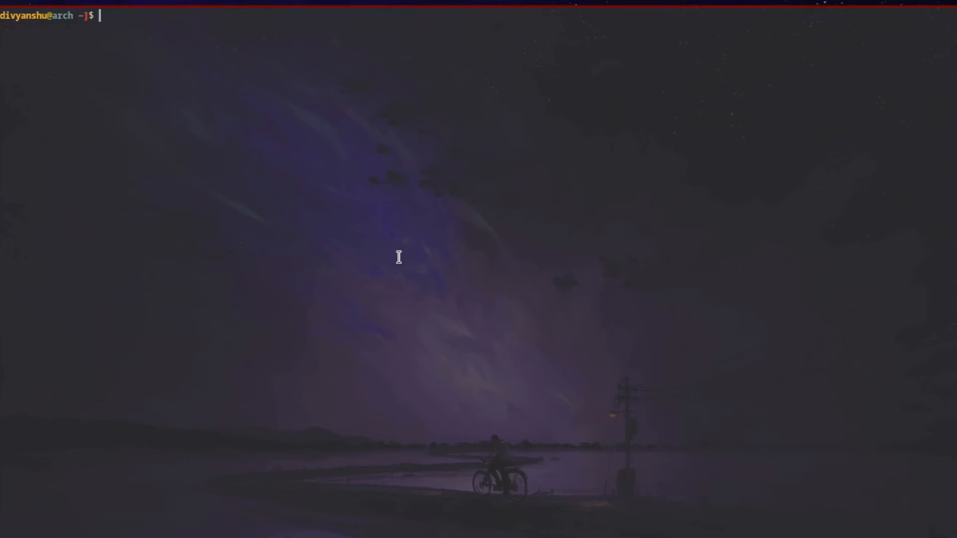
Run 'yay nvidia-390' to list the AUR 390xx legacy driver packages.
text(yay)
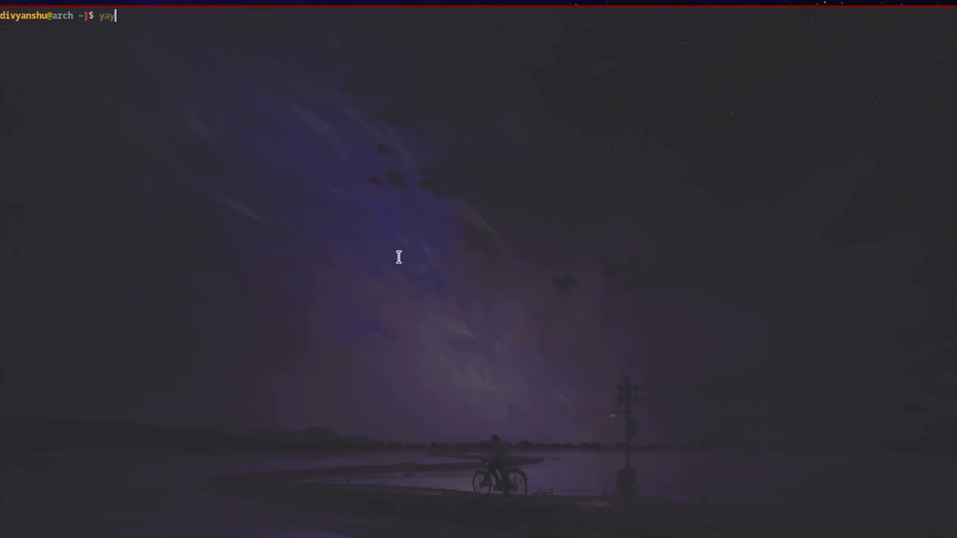
text(nvidia)
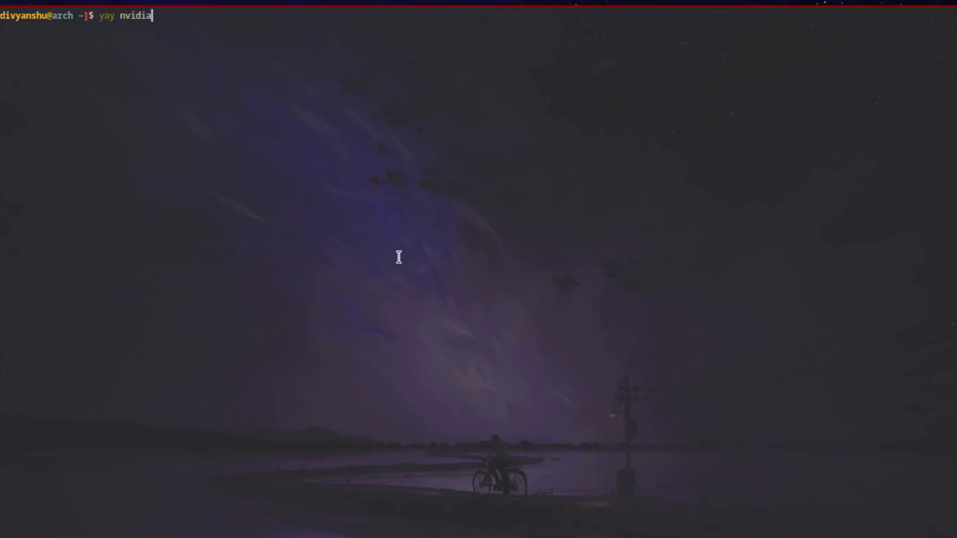
text(-390)
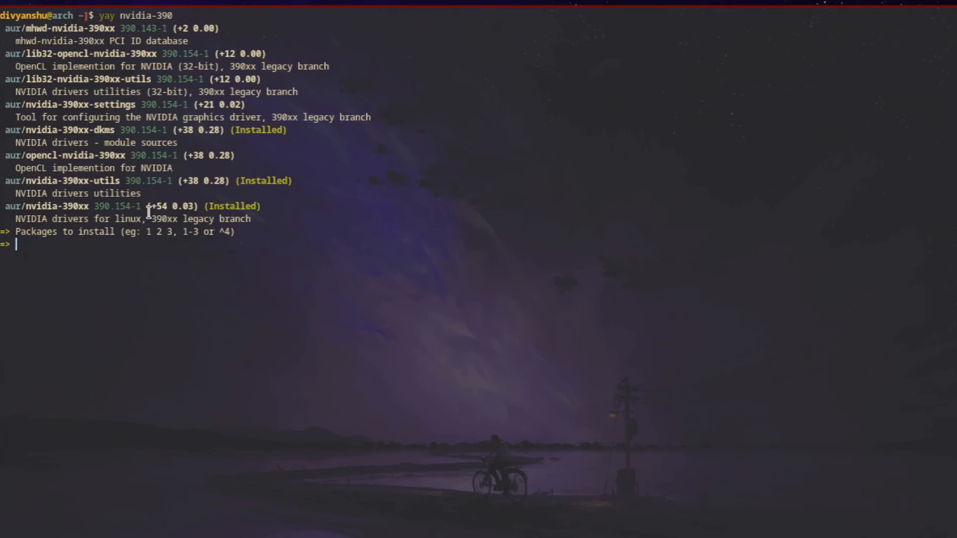
Type and erase package choice 1, then type exit to leave without installing.
text(1)
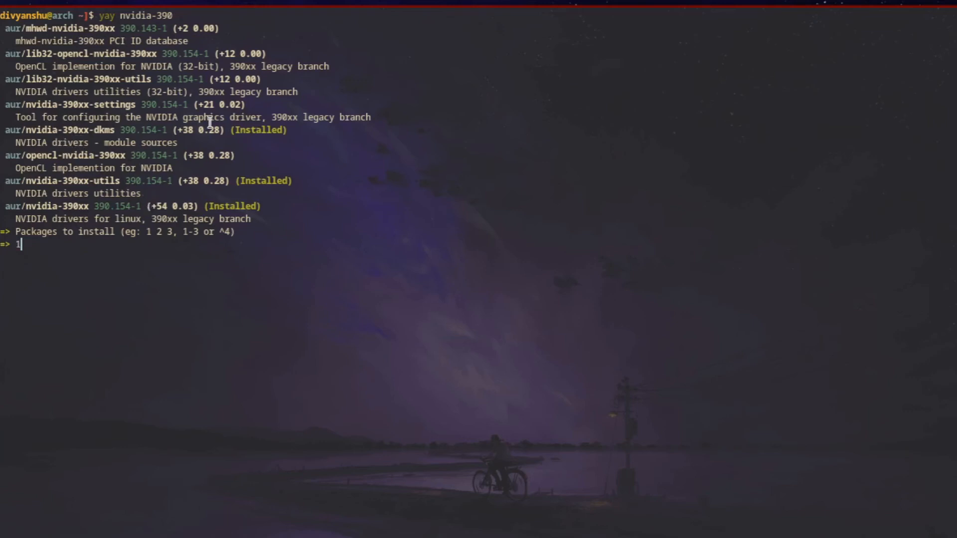
mouse_move(196, 137)
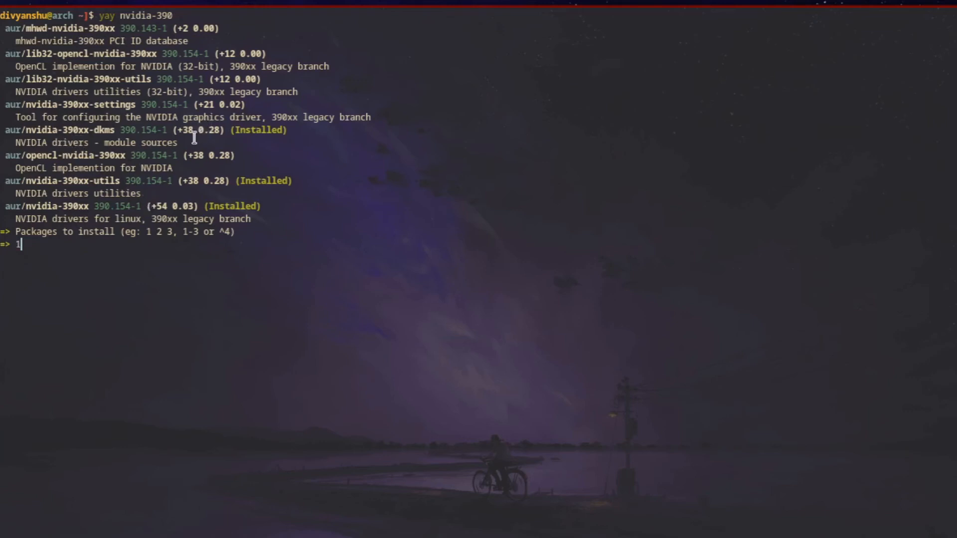
key(BackSpace)
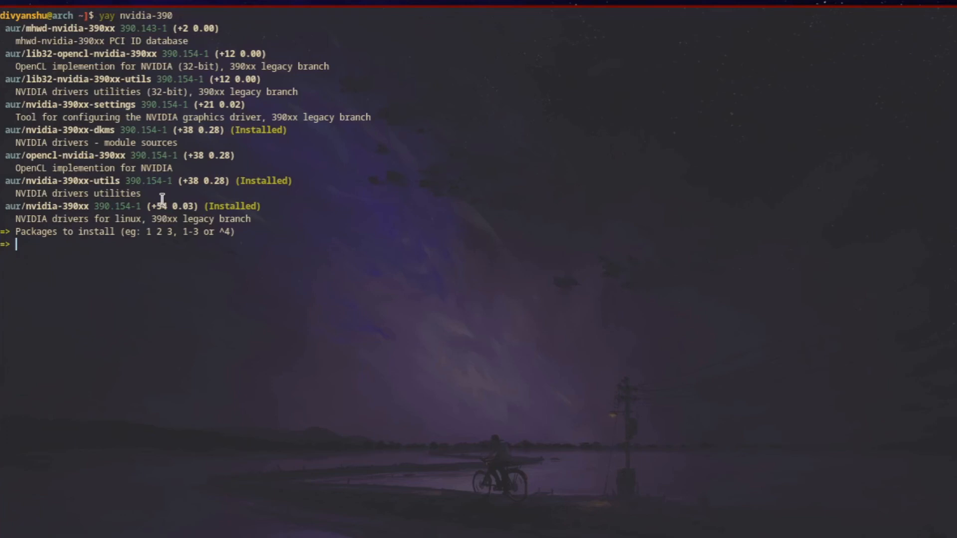
text(exit)
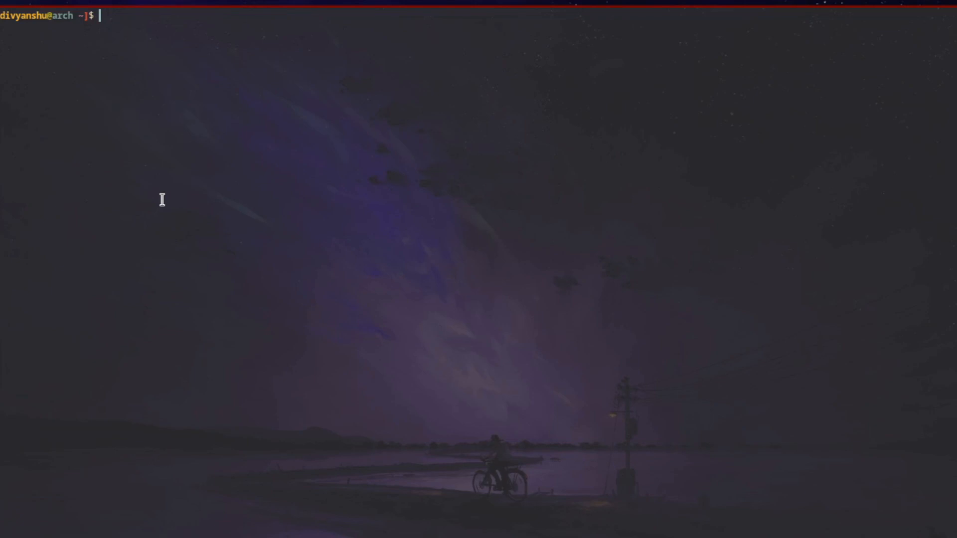
Run nvidia-smi and highlight the reported Driver Version 390.154.
text(nvidia-smi)
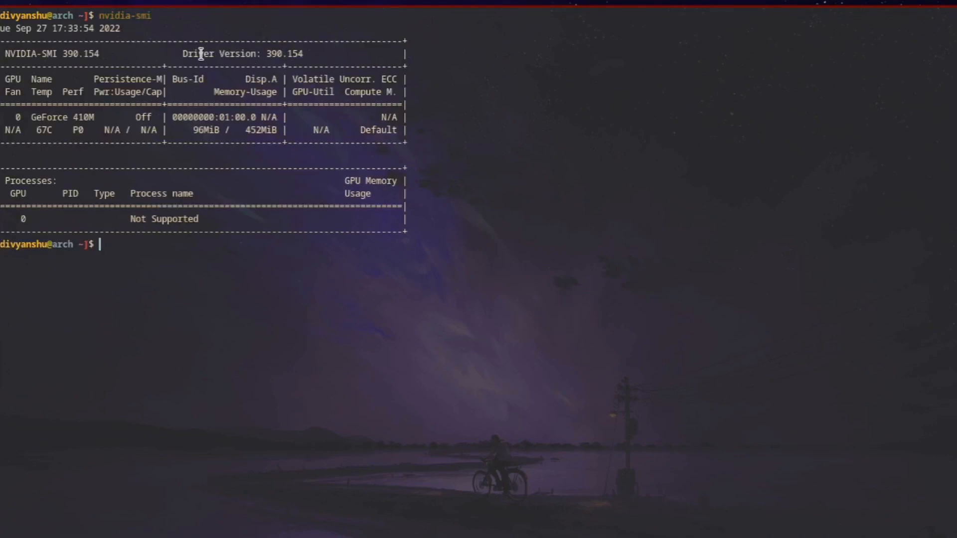
drag(194, 54, 359, 54)
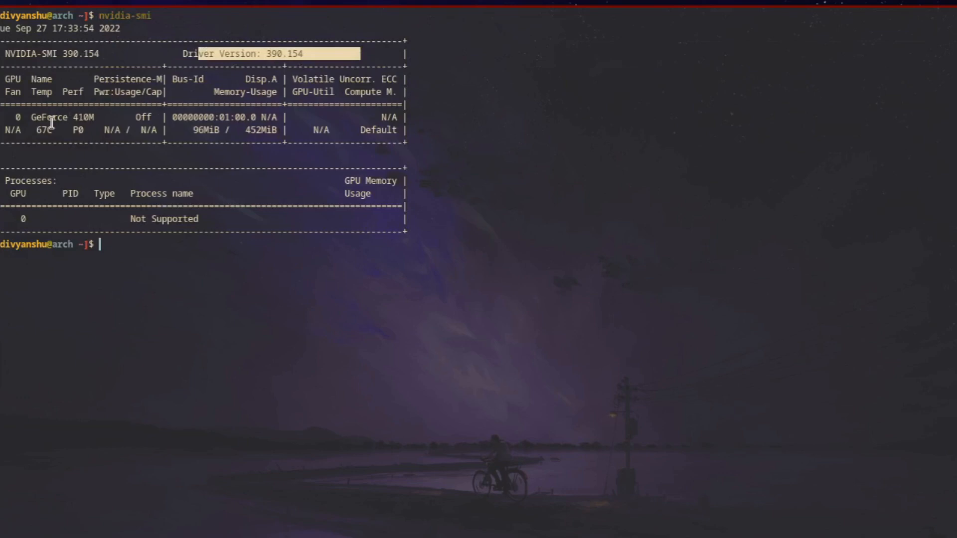